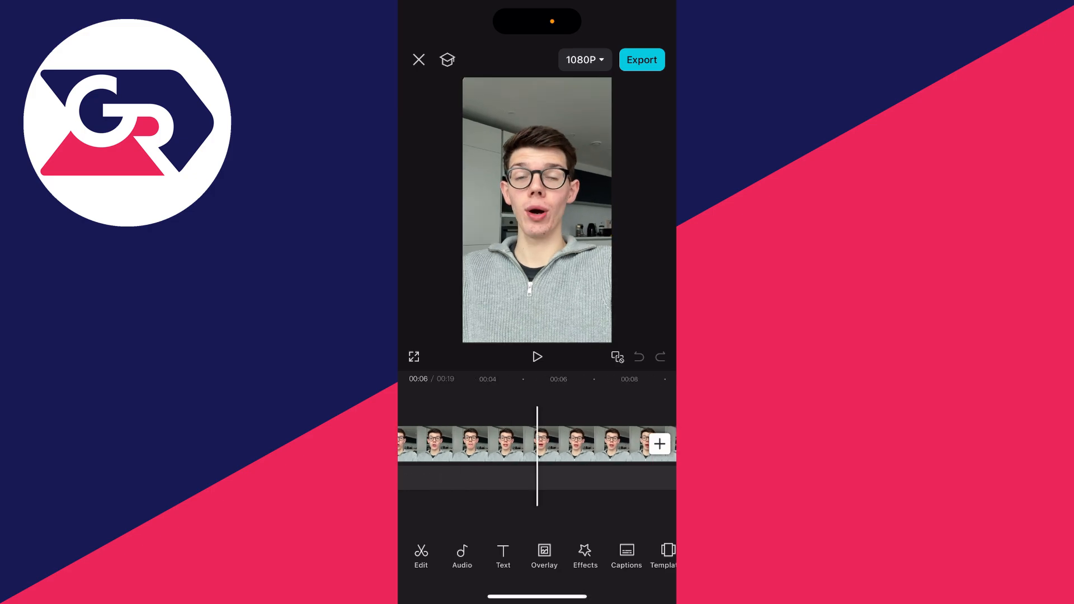
# Start adding a new clip at the end of the main timeline track.
pyautogui.click(659, 444)
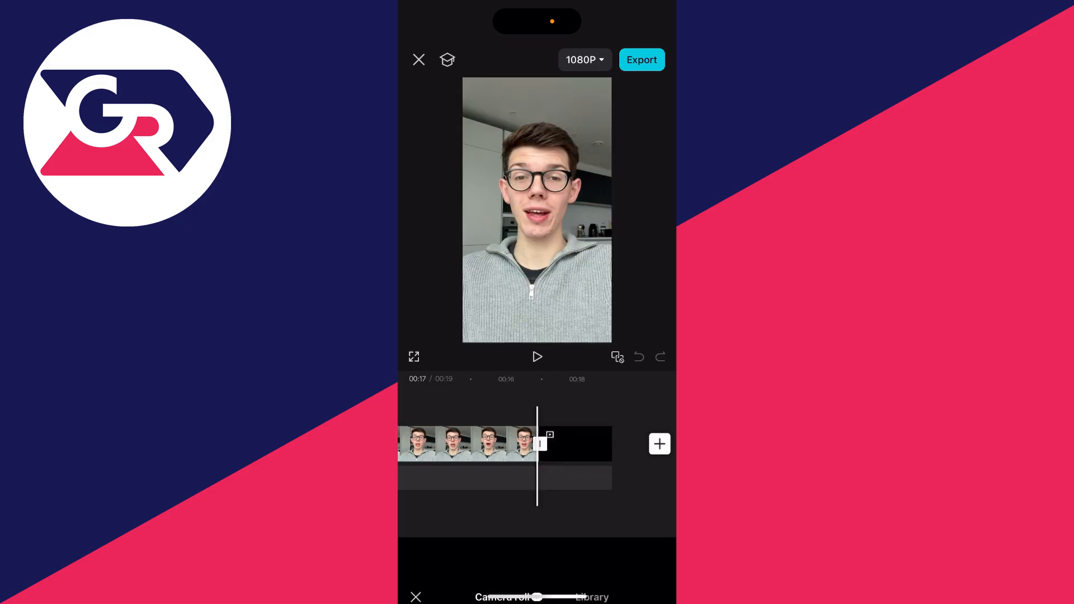
# Add the boat video from Recents after the talking-head clip, extending the project to 22 seconds.
pyautogui.click(658, 444)
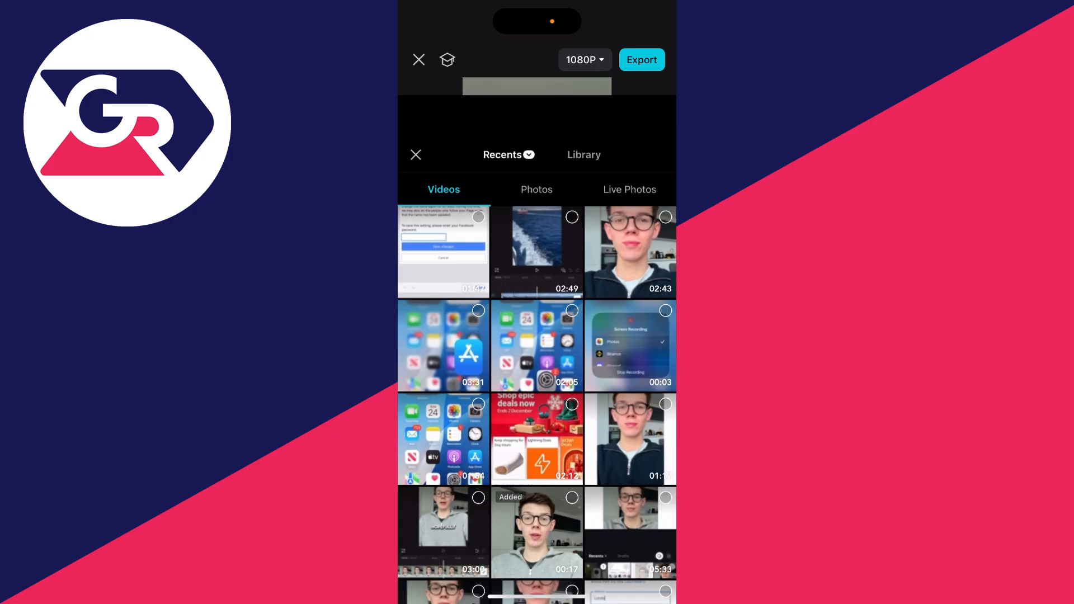
pyautogui.click(536, 190)
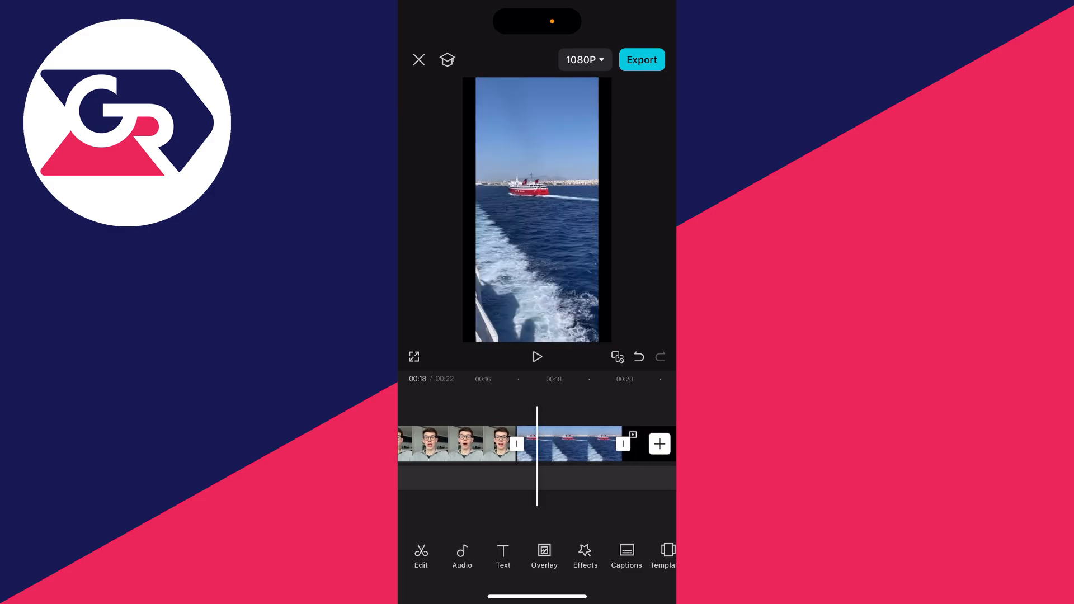
pyautogui.click(569, 444)
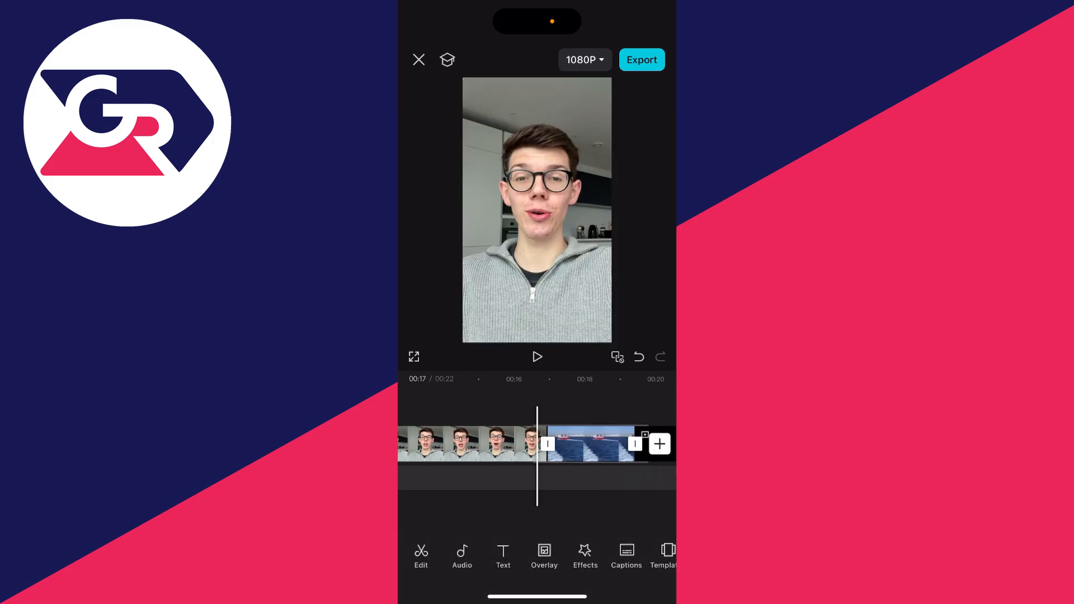
pyautogui.click(590, 445)
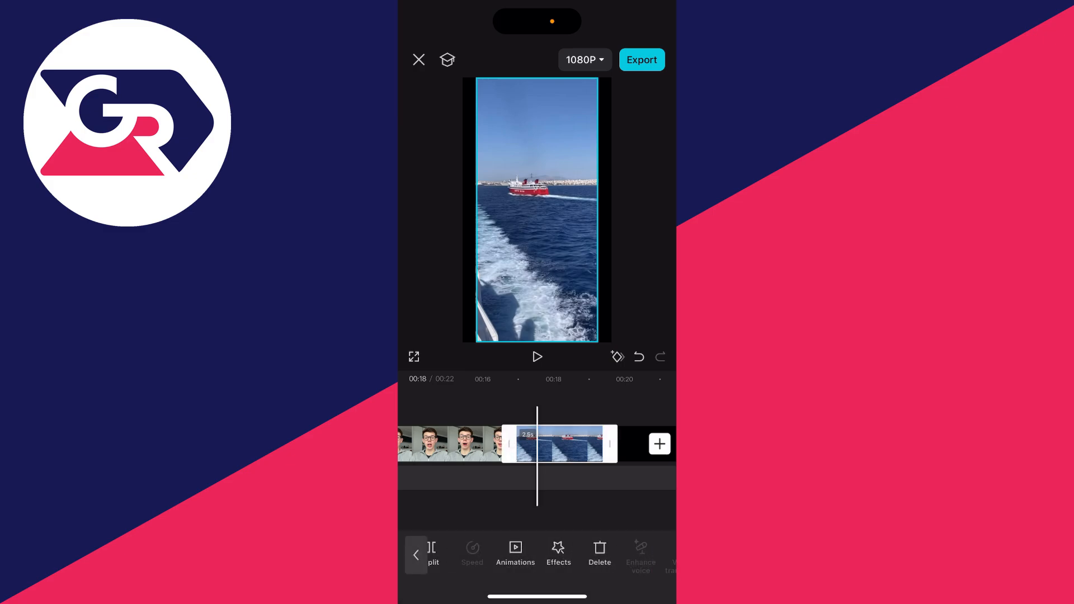
# Switch the boat clip to an overlay above the talking-head video near the 6-second mark.
pyautogui.hscroll(-3)
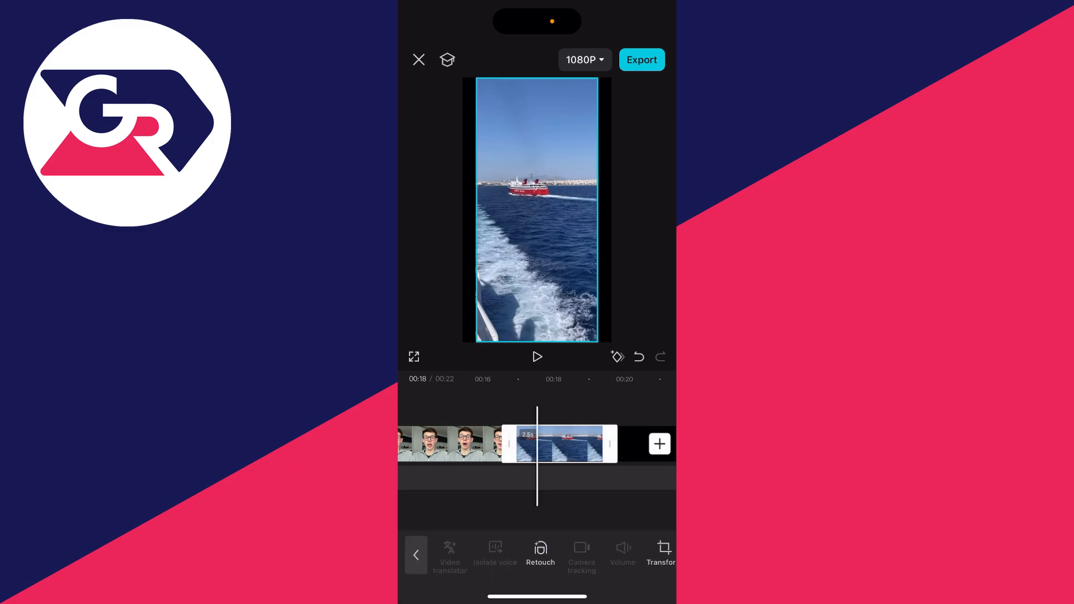
pyautogui.hscroll(-3)
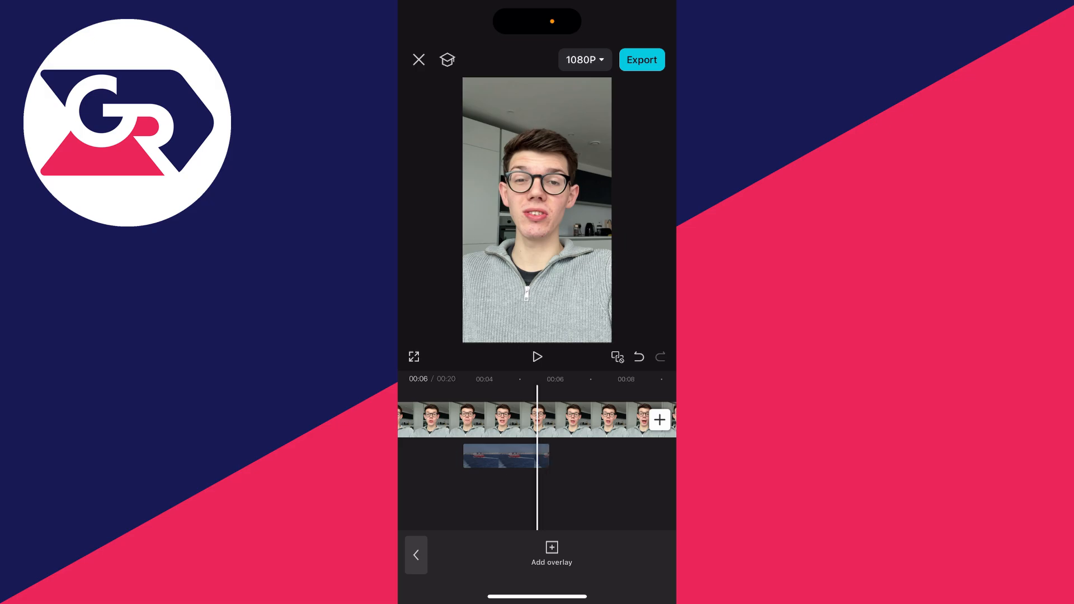
pyautogui.click(506, 456)
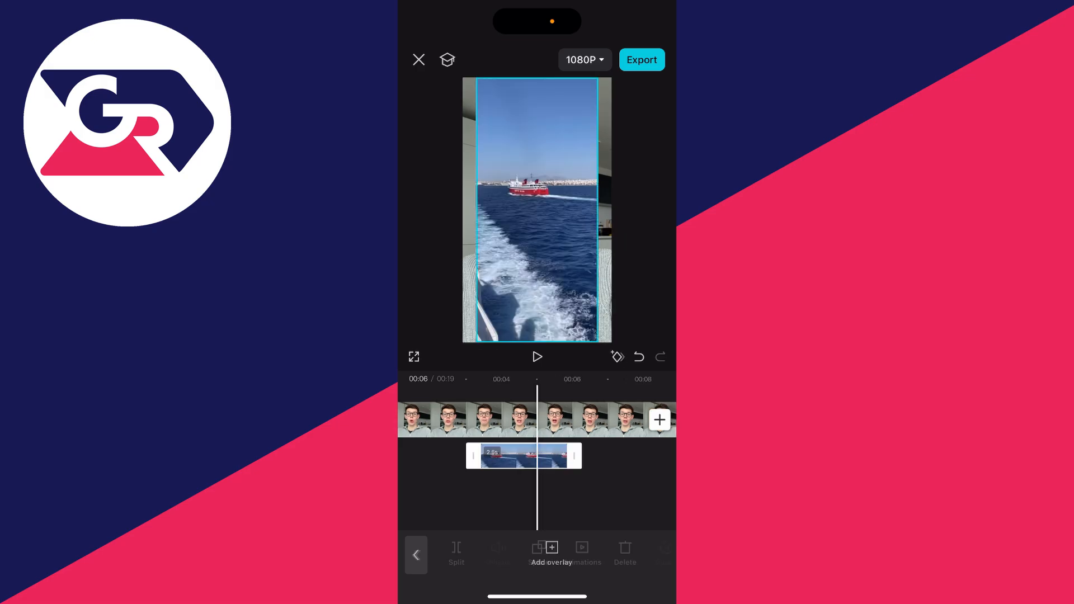